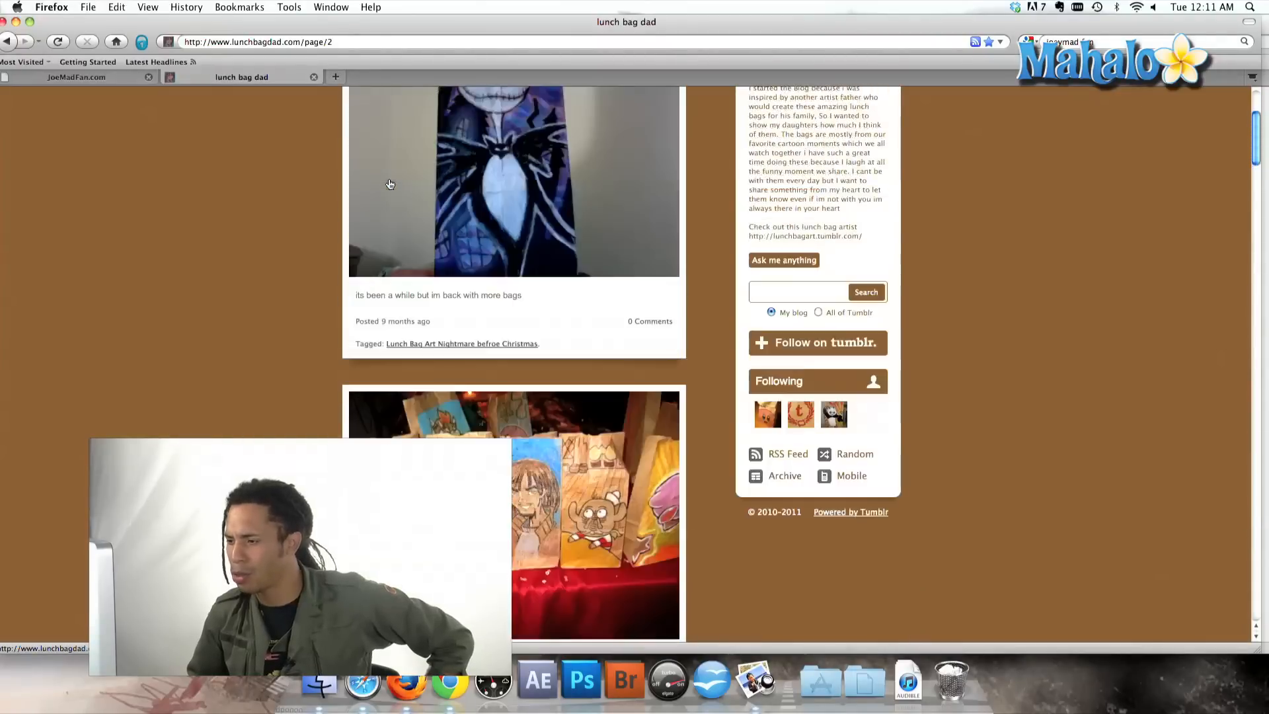
Step: Bookmark the lunch bag dad page under the name 'cool art' via the context menu
scroll(up, 3)
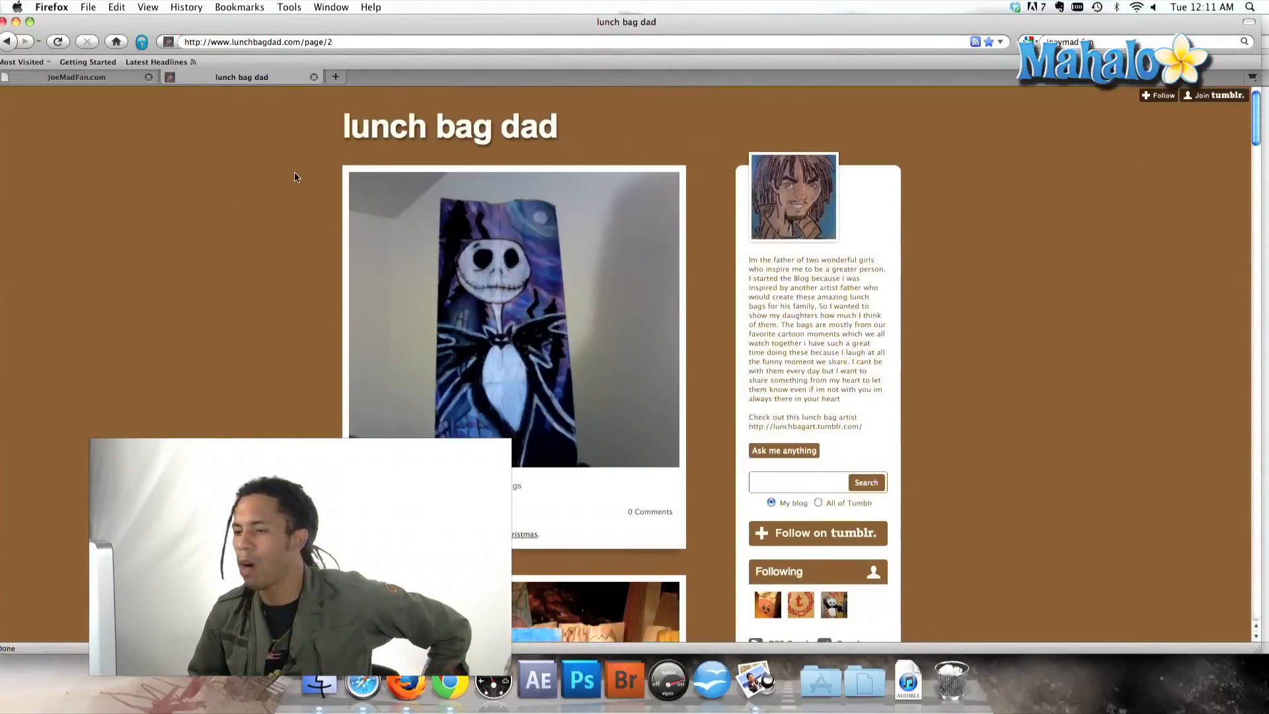
right_click(296, 177)
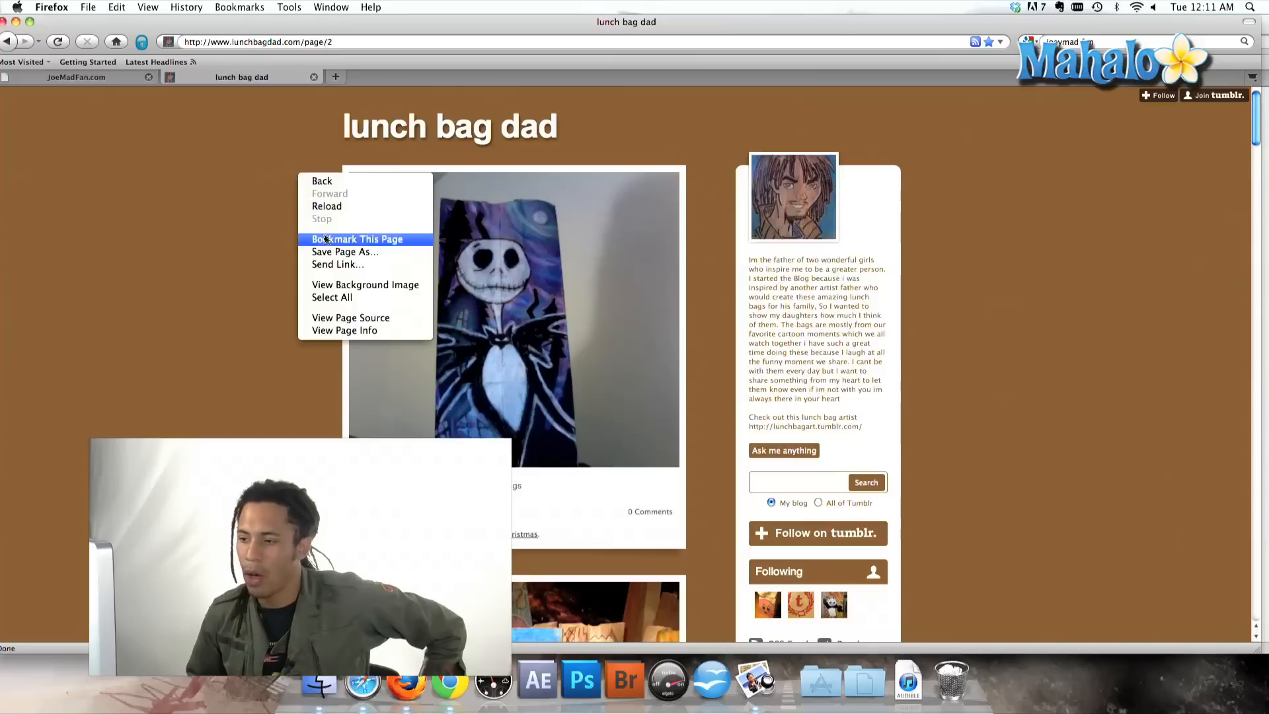
click(354, 239)
text(c)
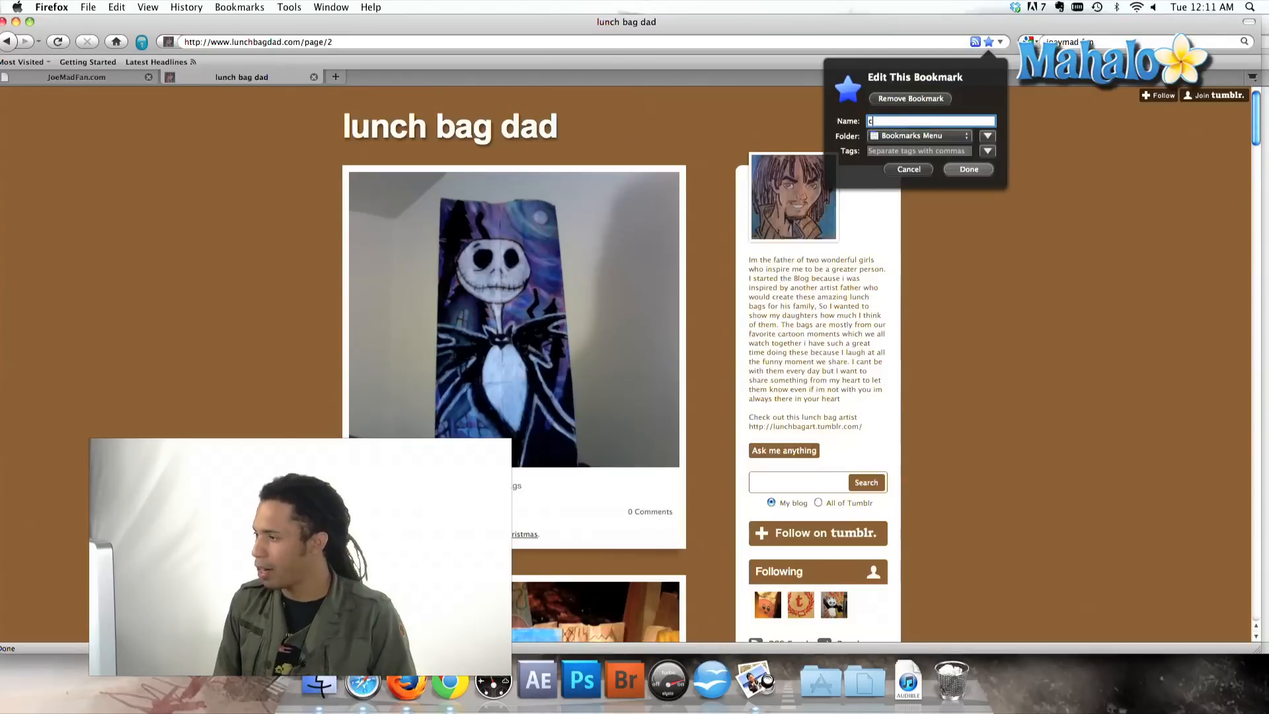
text(ool ar)
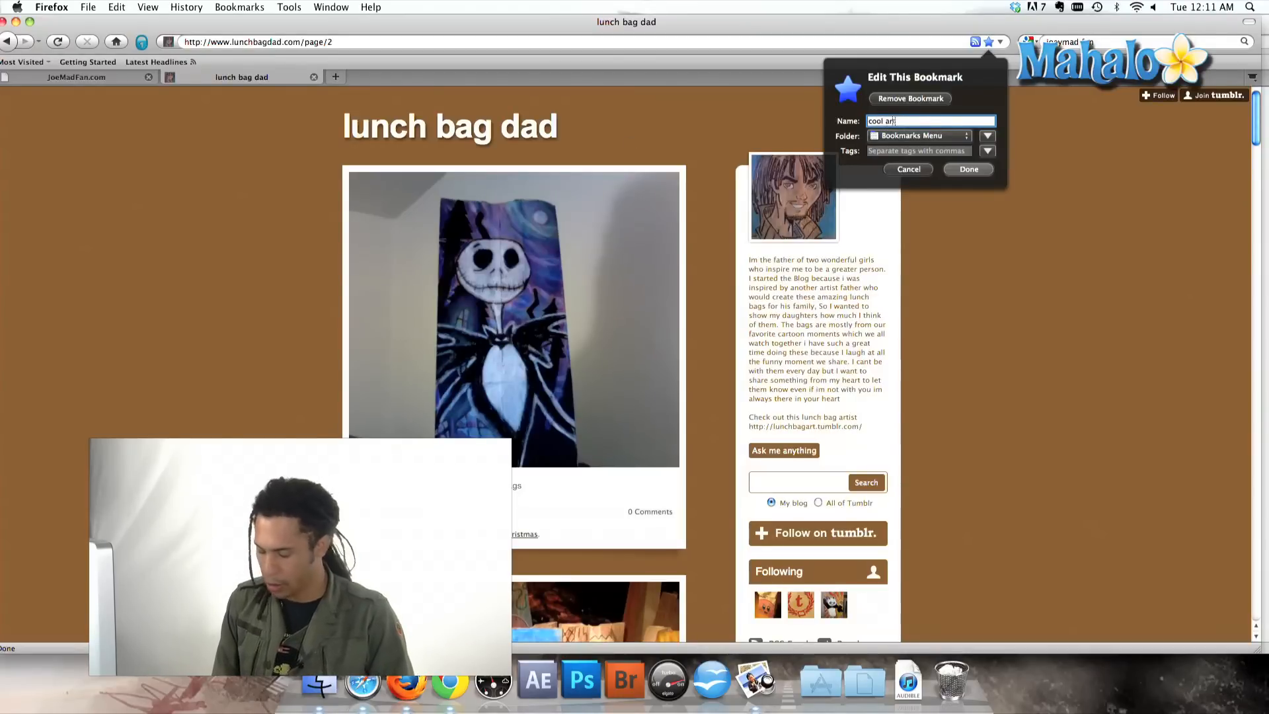
click(968, 170)
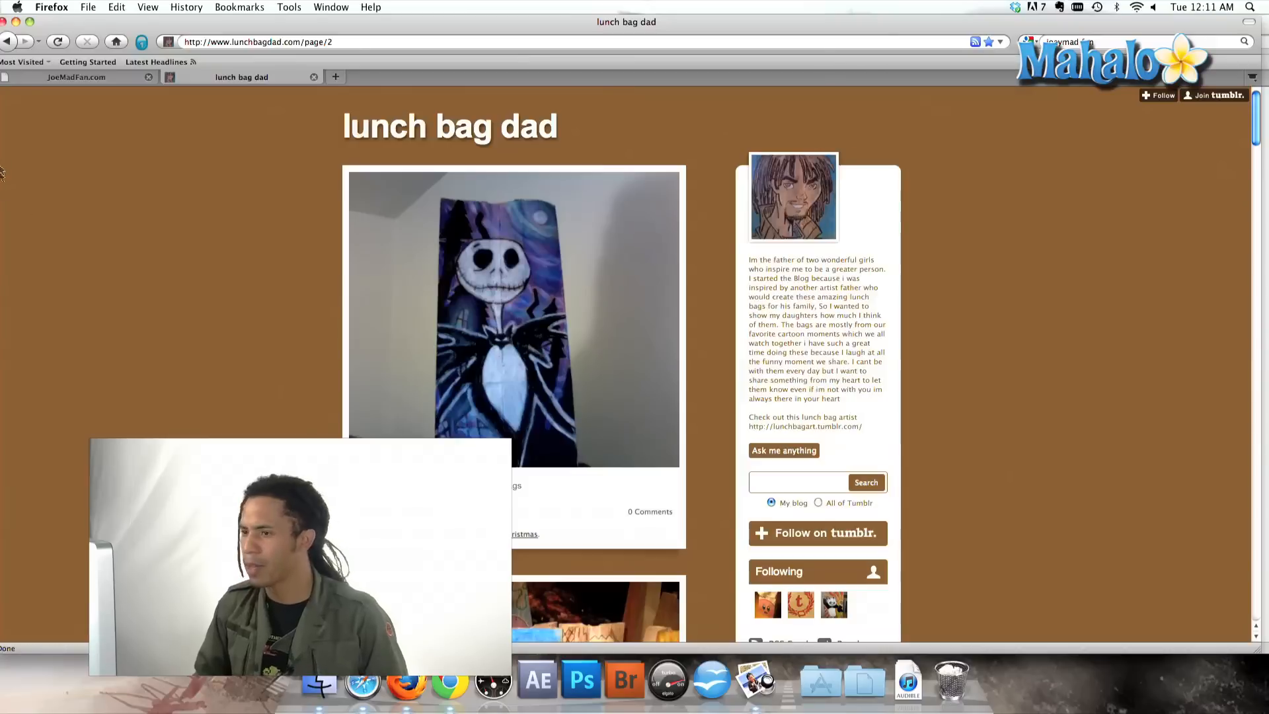
Step: Switch to the JoeMadFan.com gallery tab and scroll down to the Latest Images
click(239, 7)
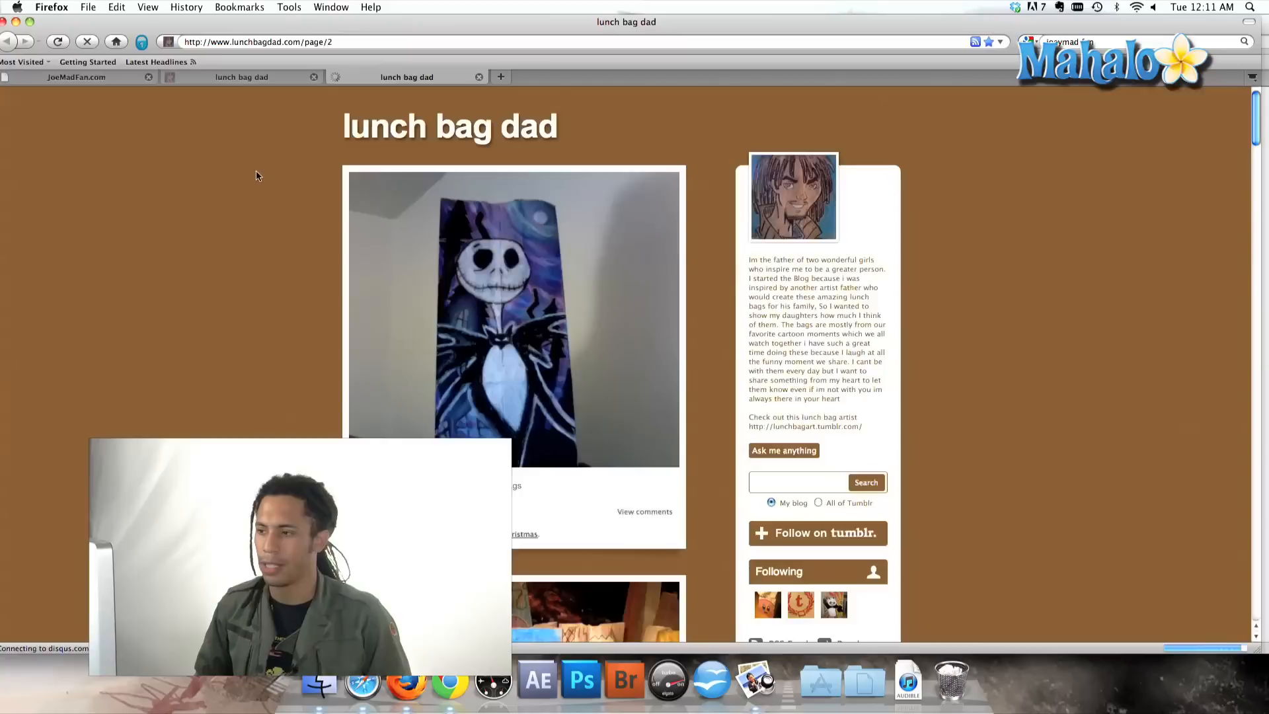
scroll(down, 3)
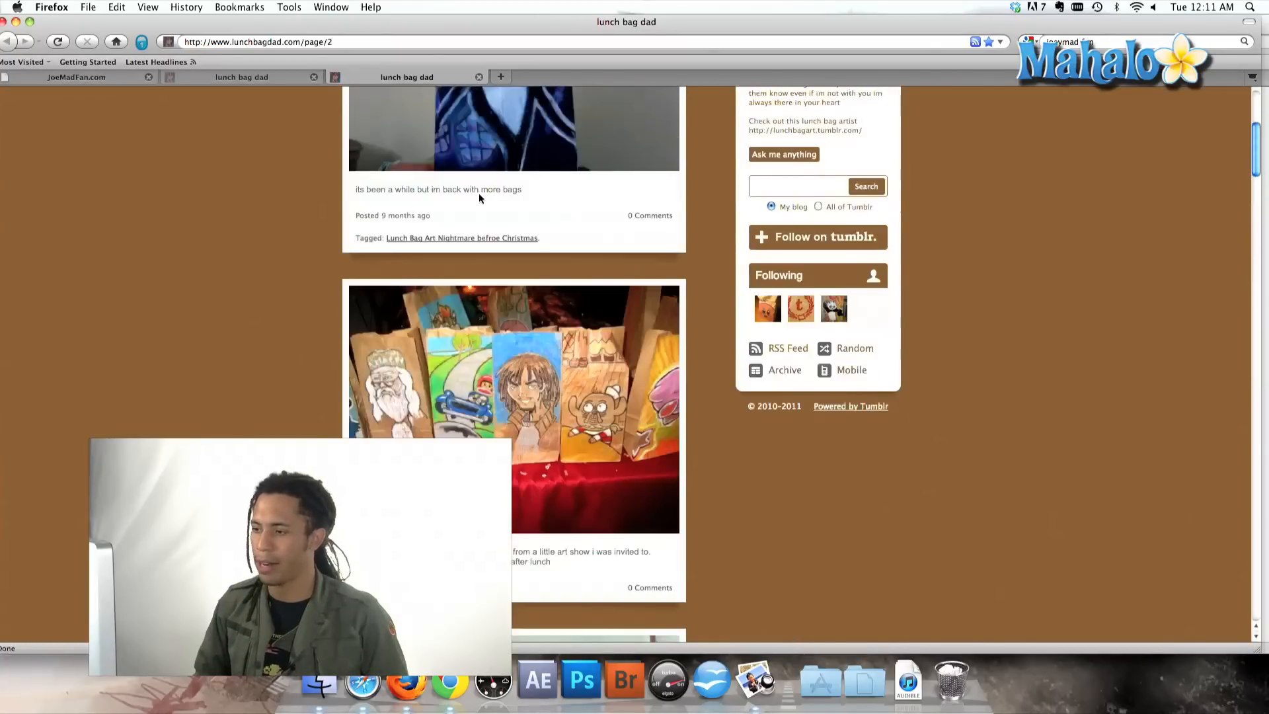
scroll(up, 3)
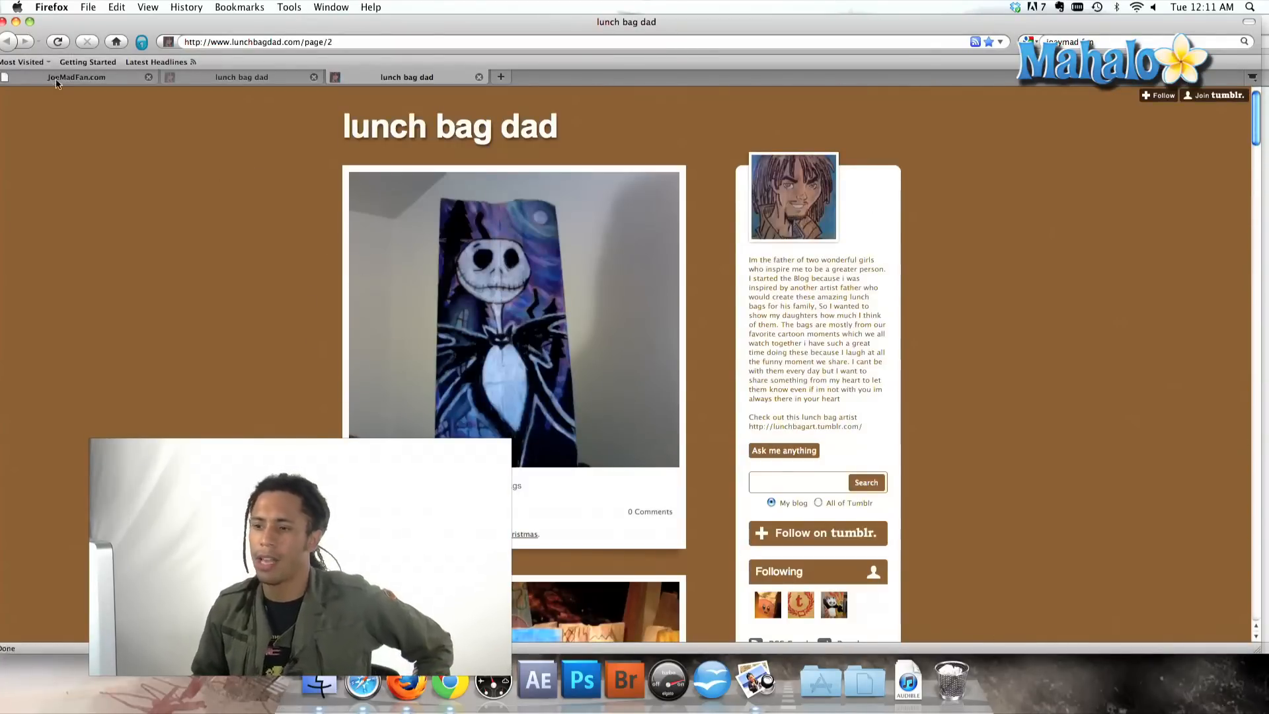
click(76, 76)
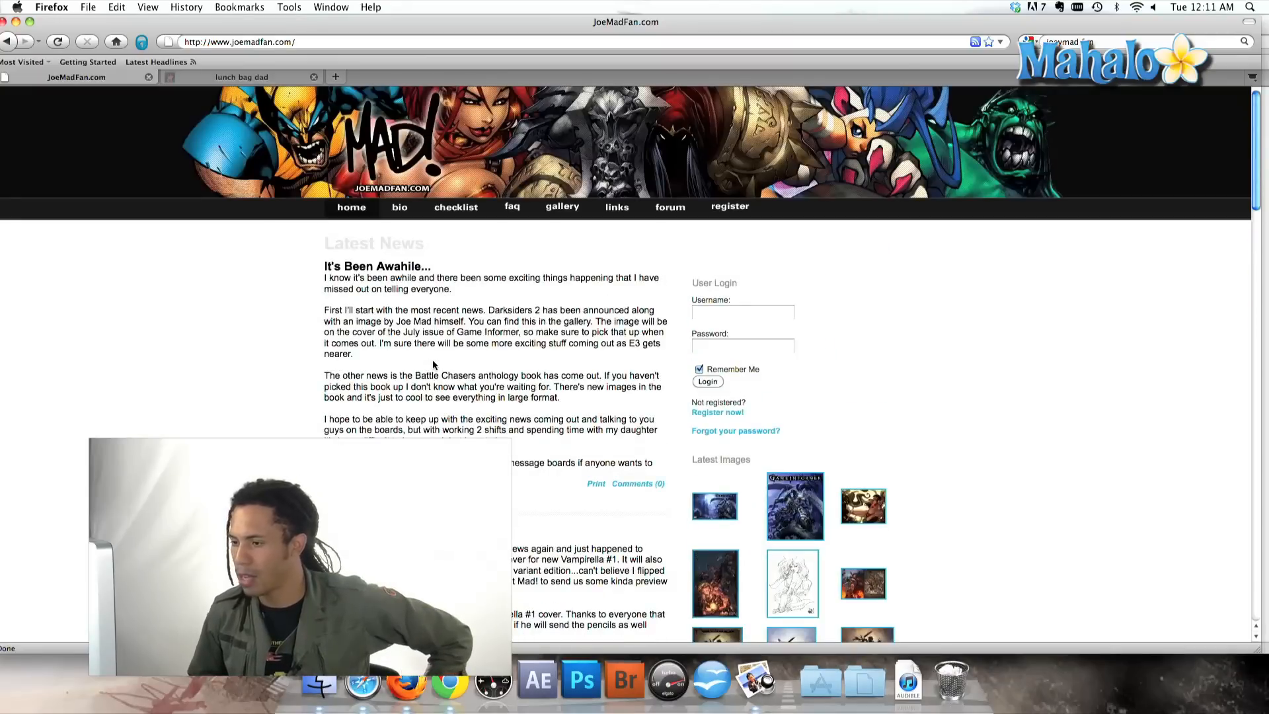
scroll(down, 3)
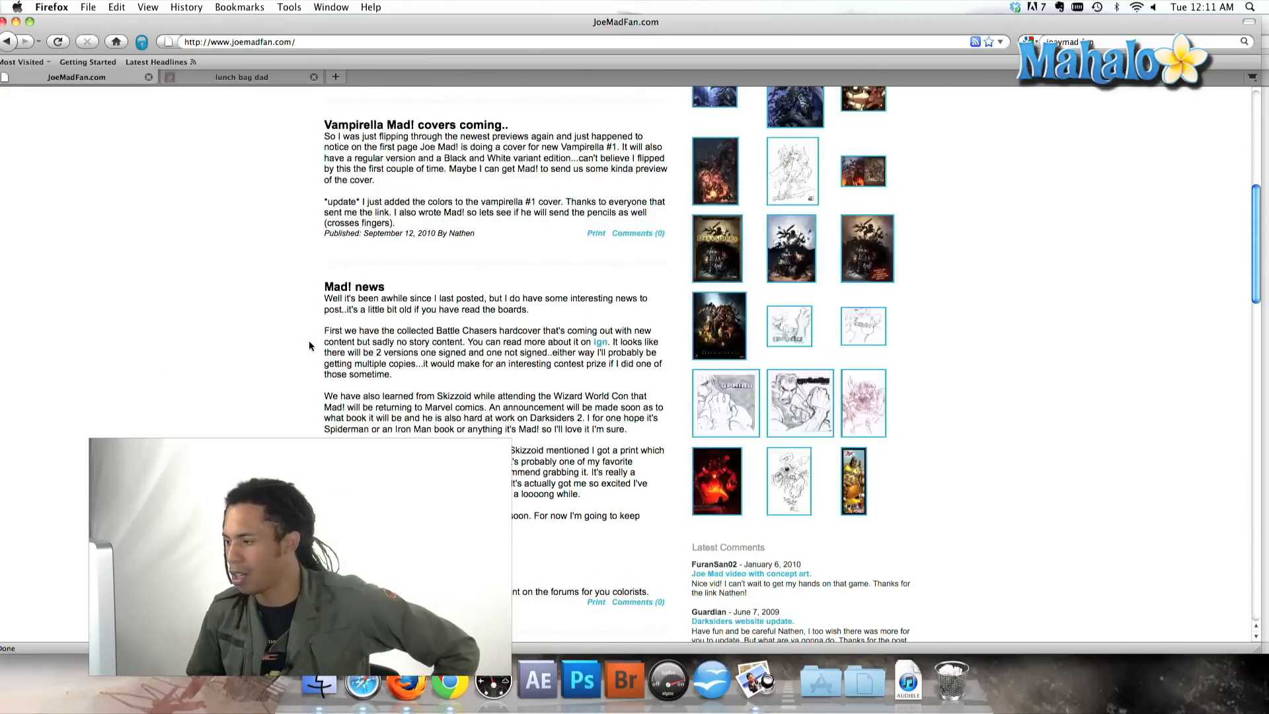
Step: Open the Gekido Sketch thumbnail, then return to the lunch bag dad tab
click(789, 325)
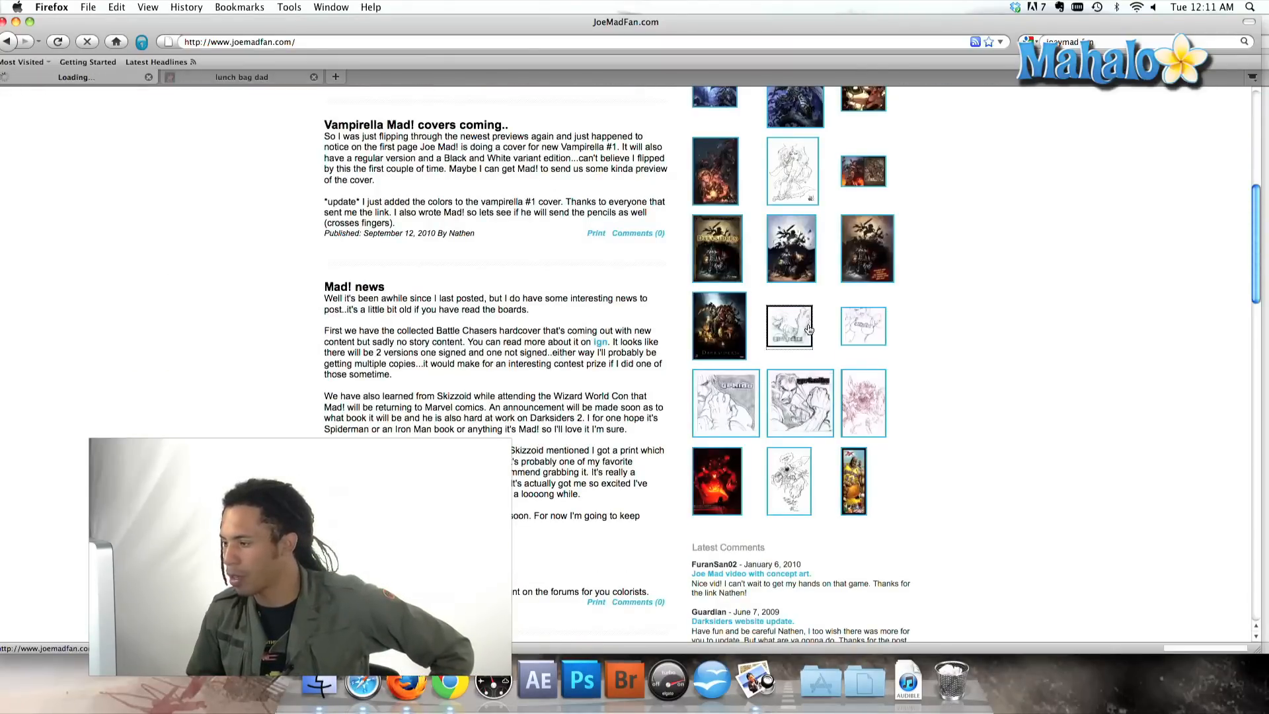
click(789, 326)
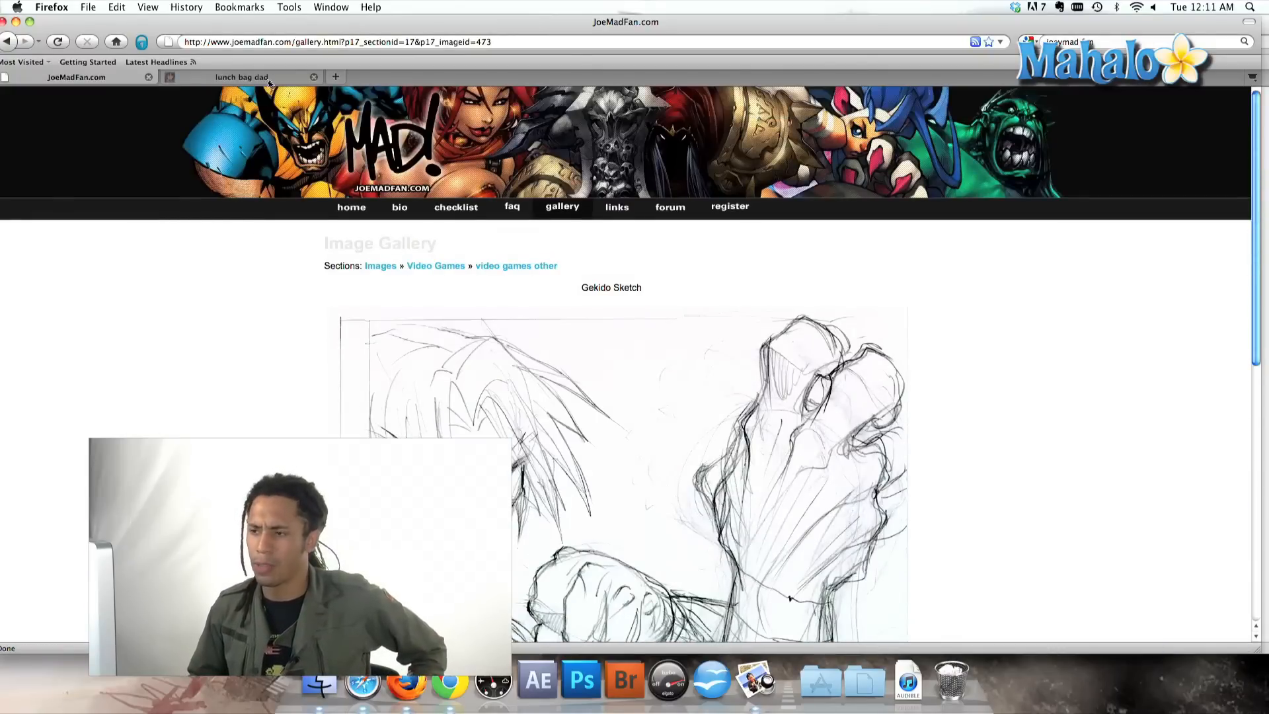
click(240, 77)
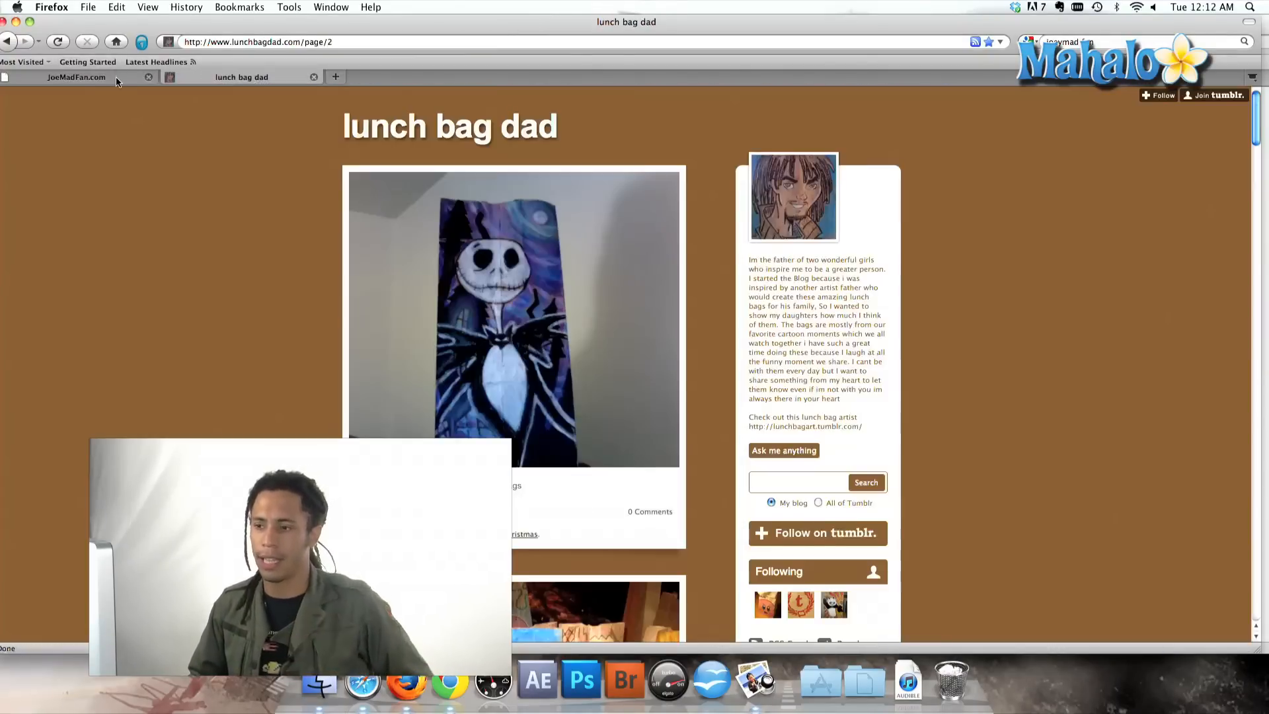
Step: Bookmark All Tabs from the JoeMadFan.com tab into a new folder named 'art tabs'
click(77, 76)
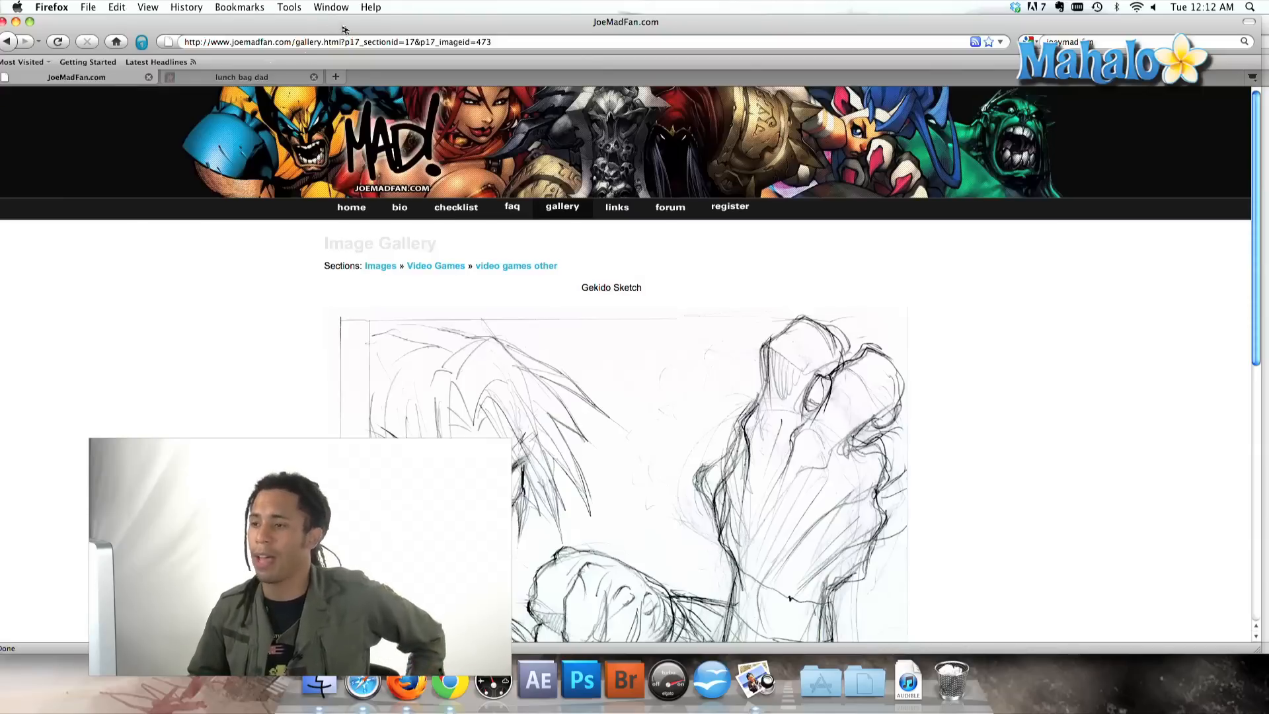
click(240, 7)
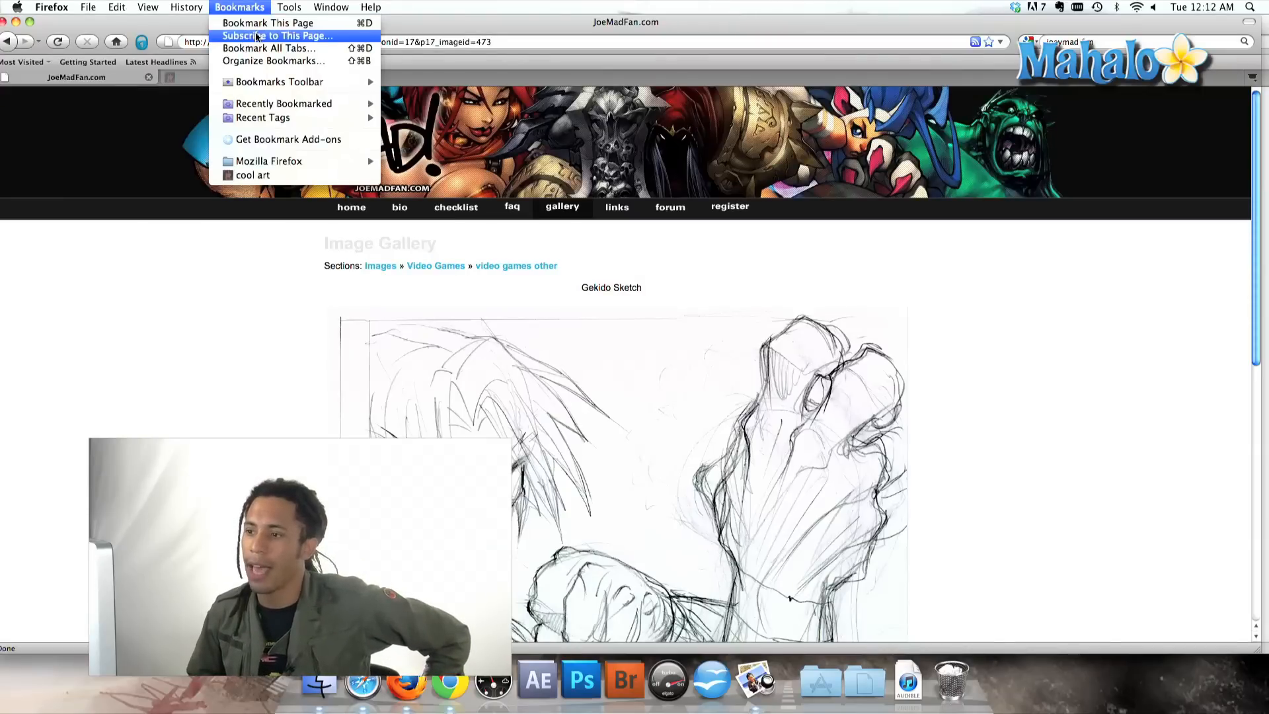
mouse_move(269, 48)
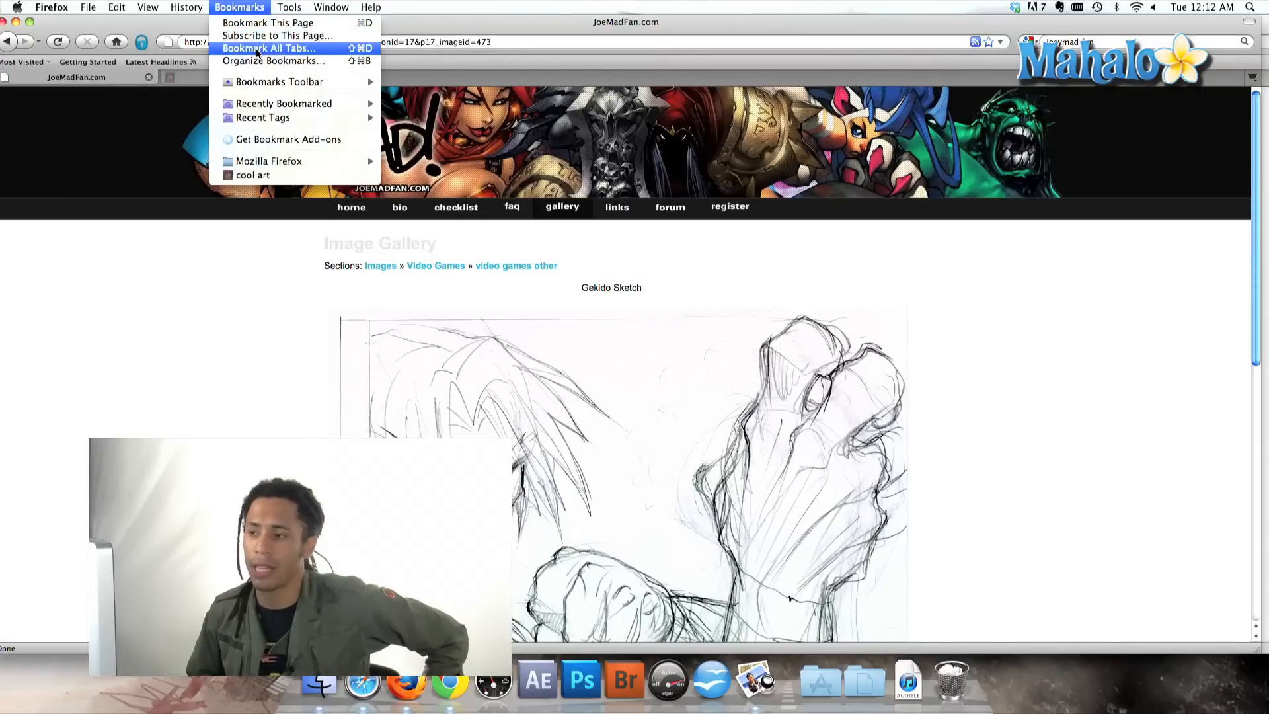
click(269, 47)
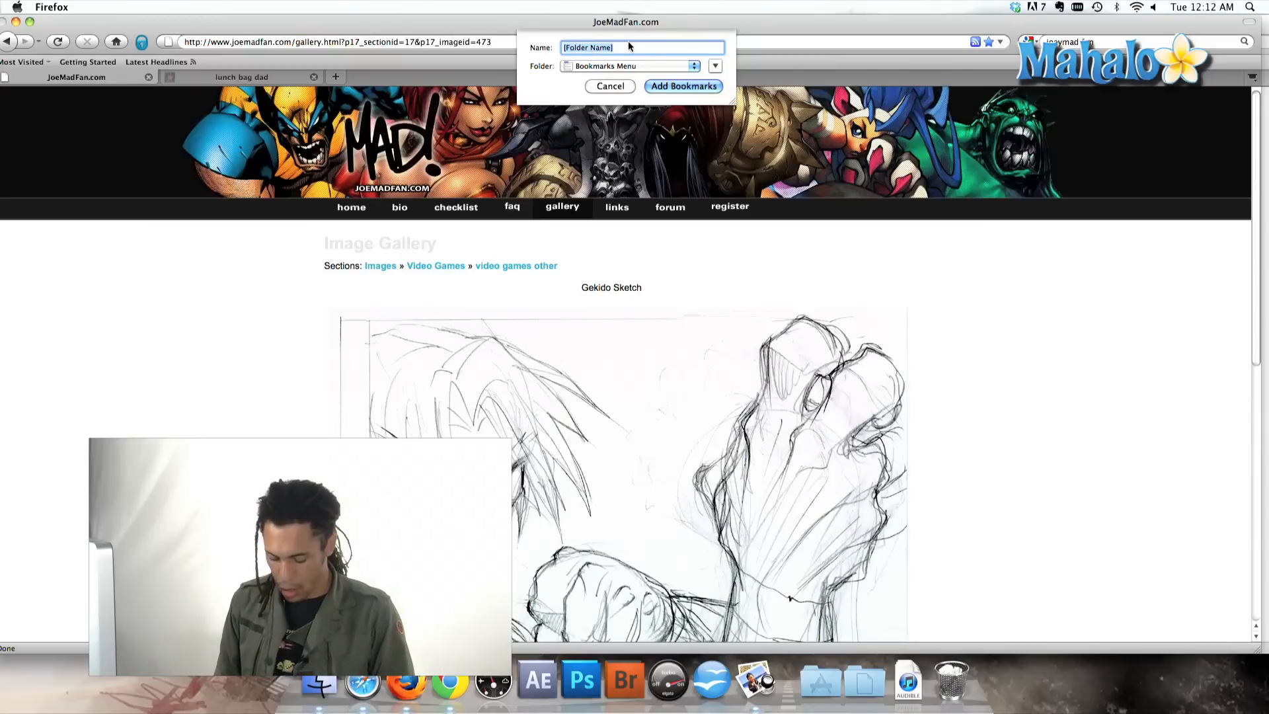
text(a)
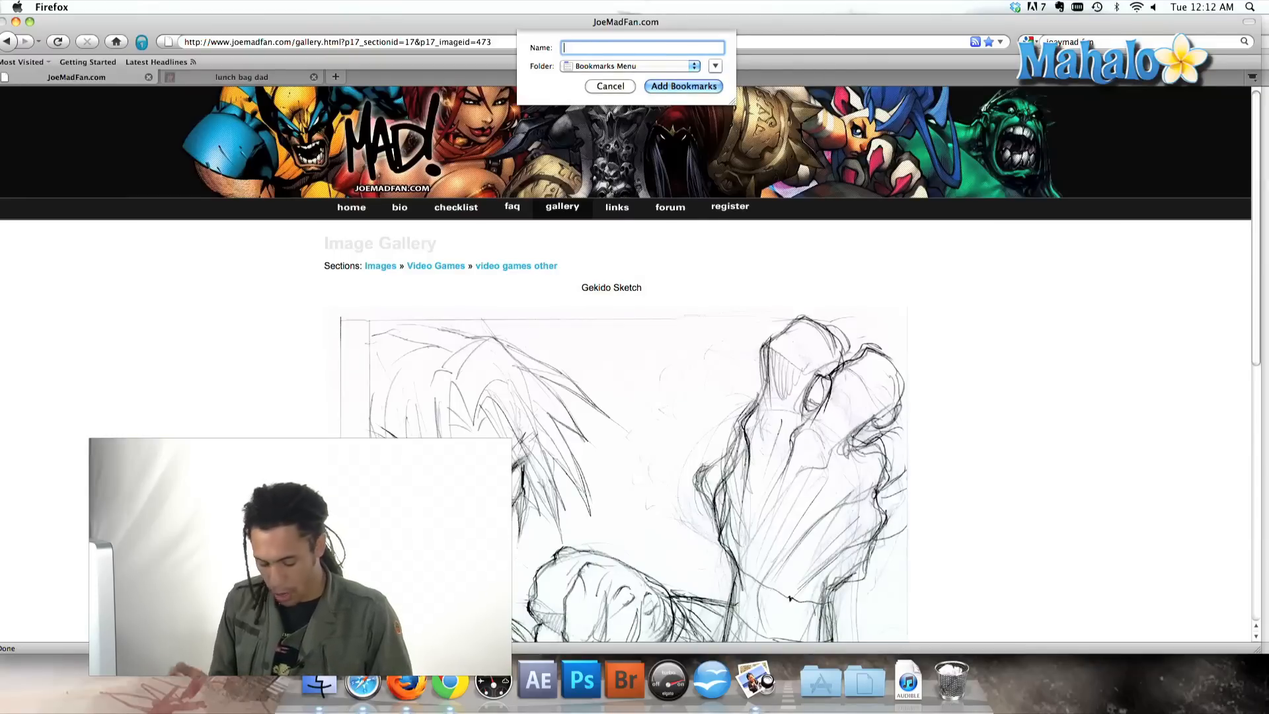
text(art ta)
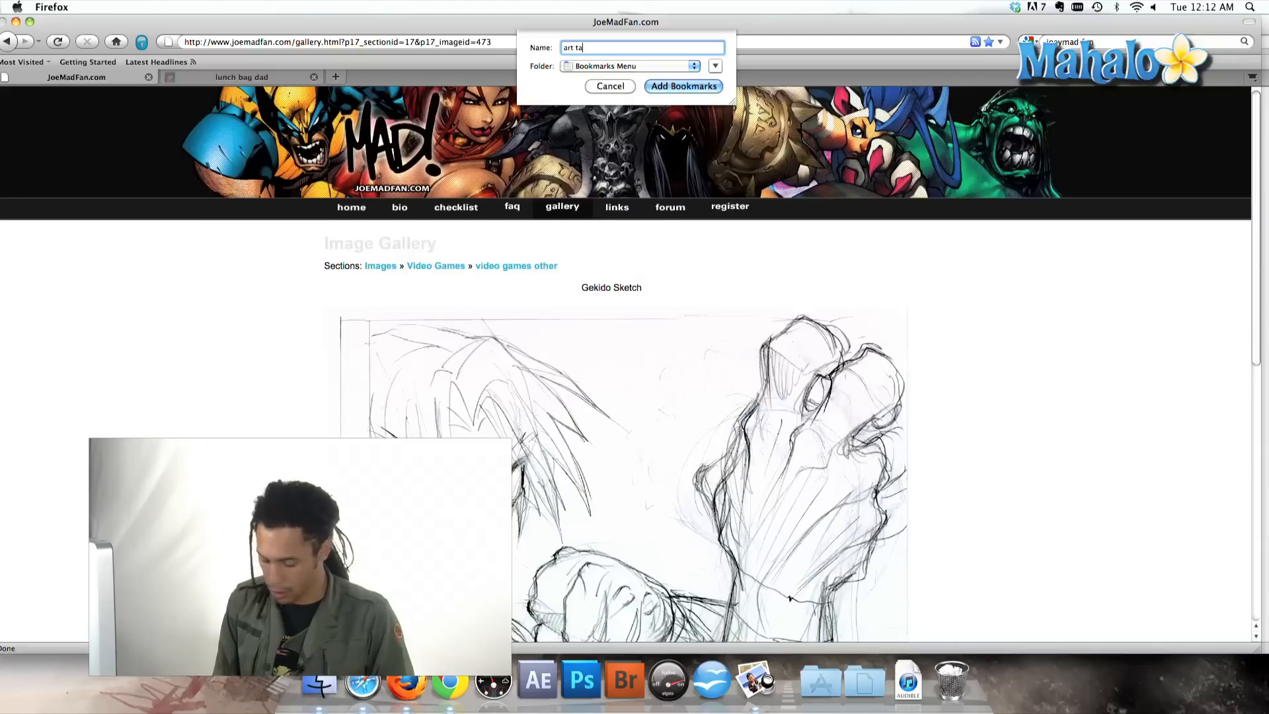
click(609, 88)
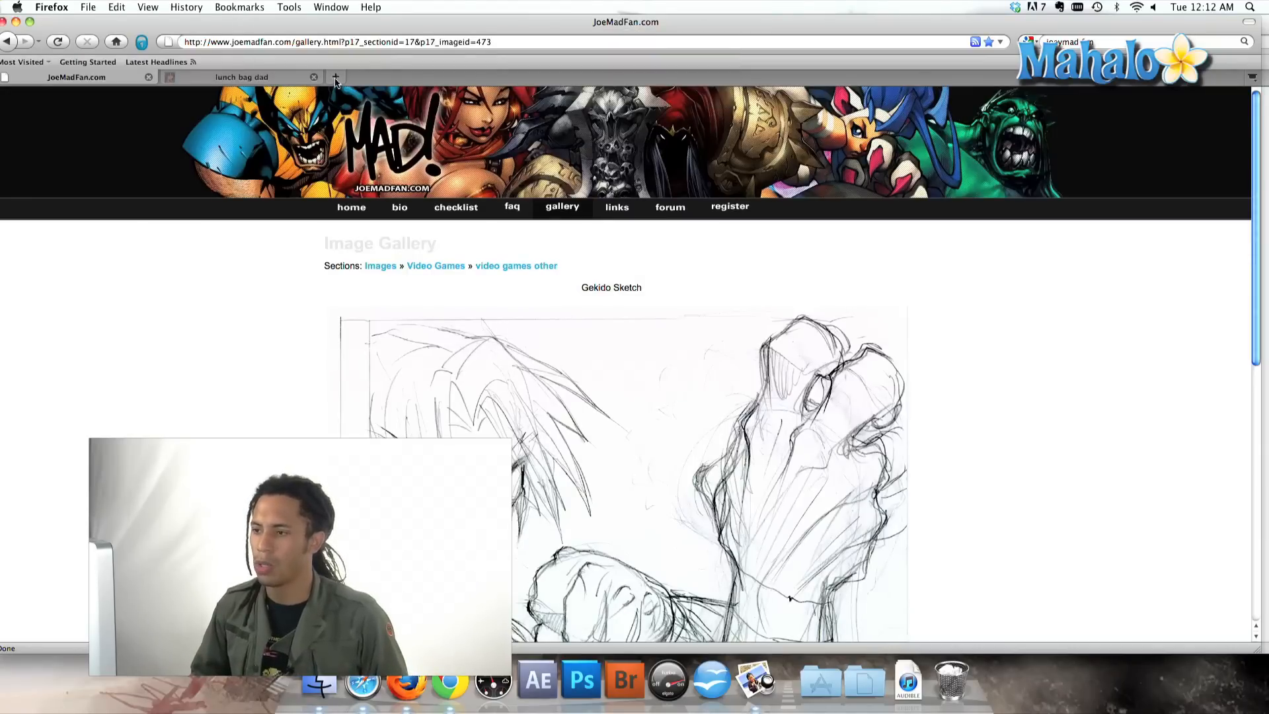
Step: In a new tab, open a JoeMadFan.com sketch page from the 'art tabs' bookmark folder
click(239, 7)
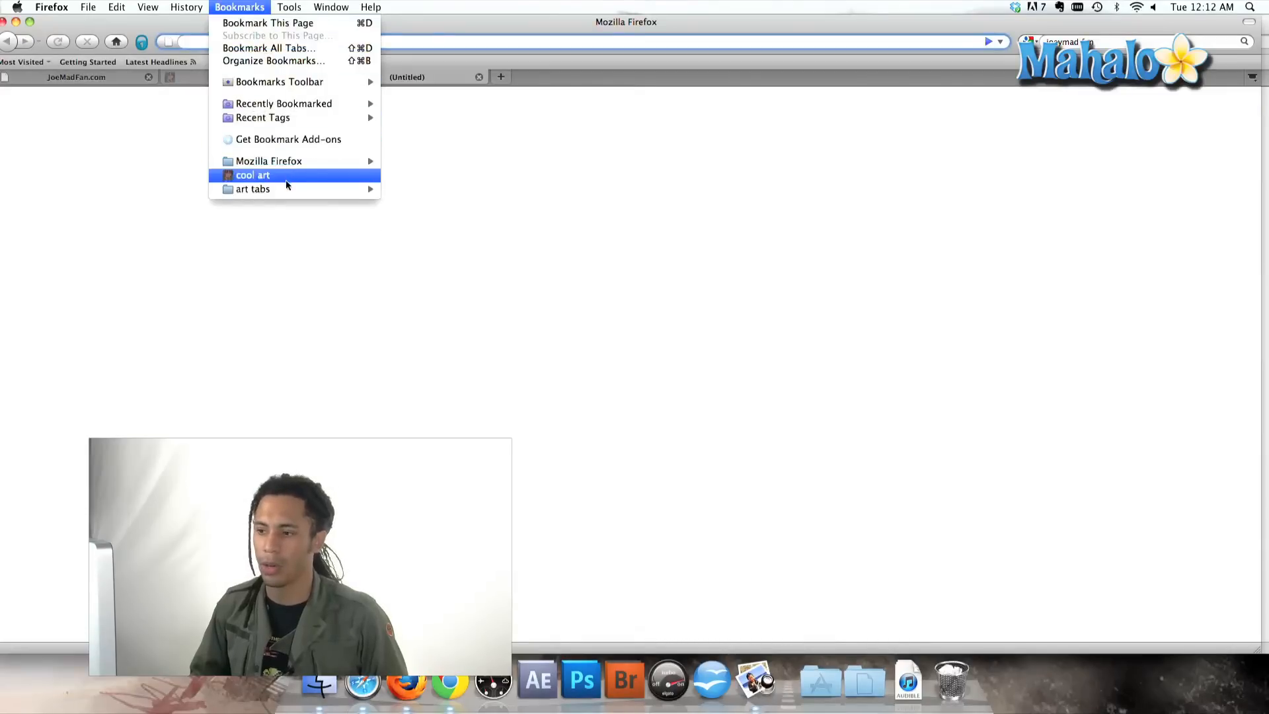
mouse_move(253, 189)
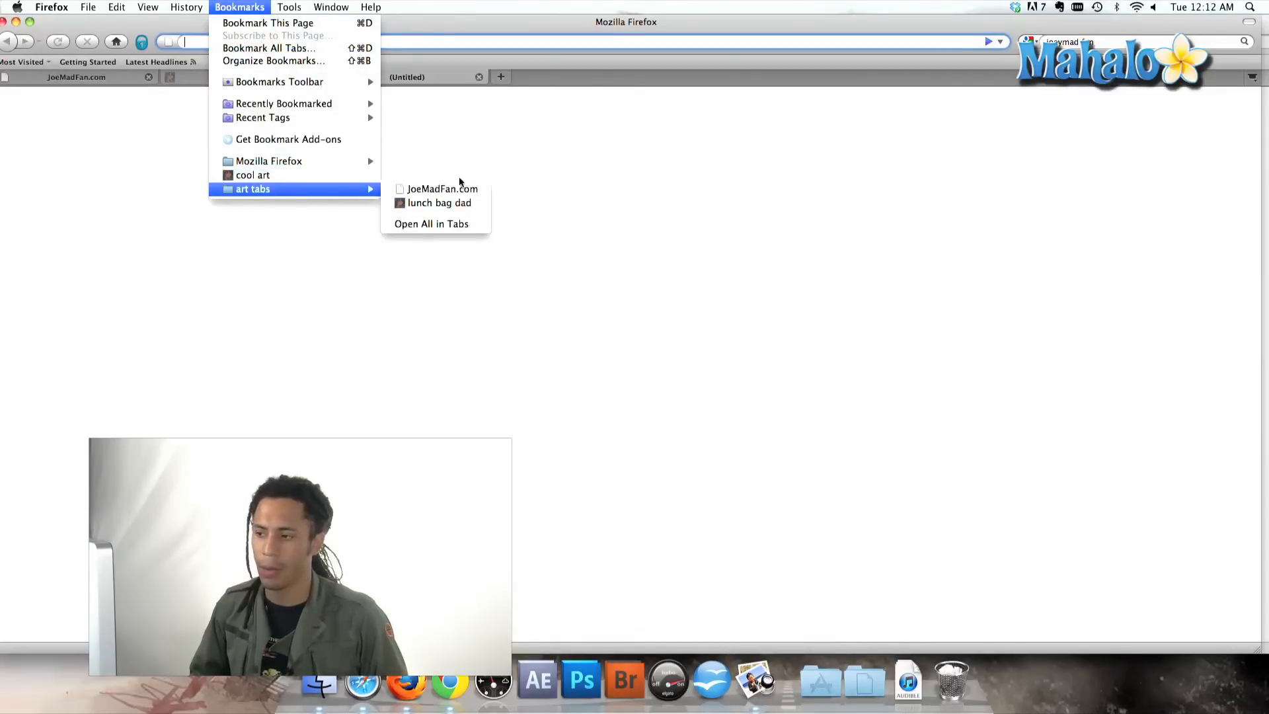
mouse_move(439, 202)
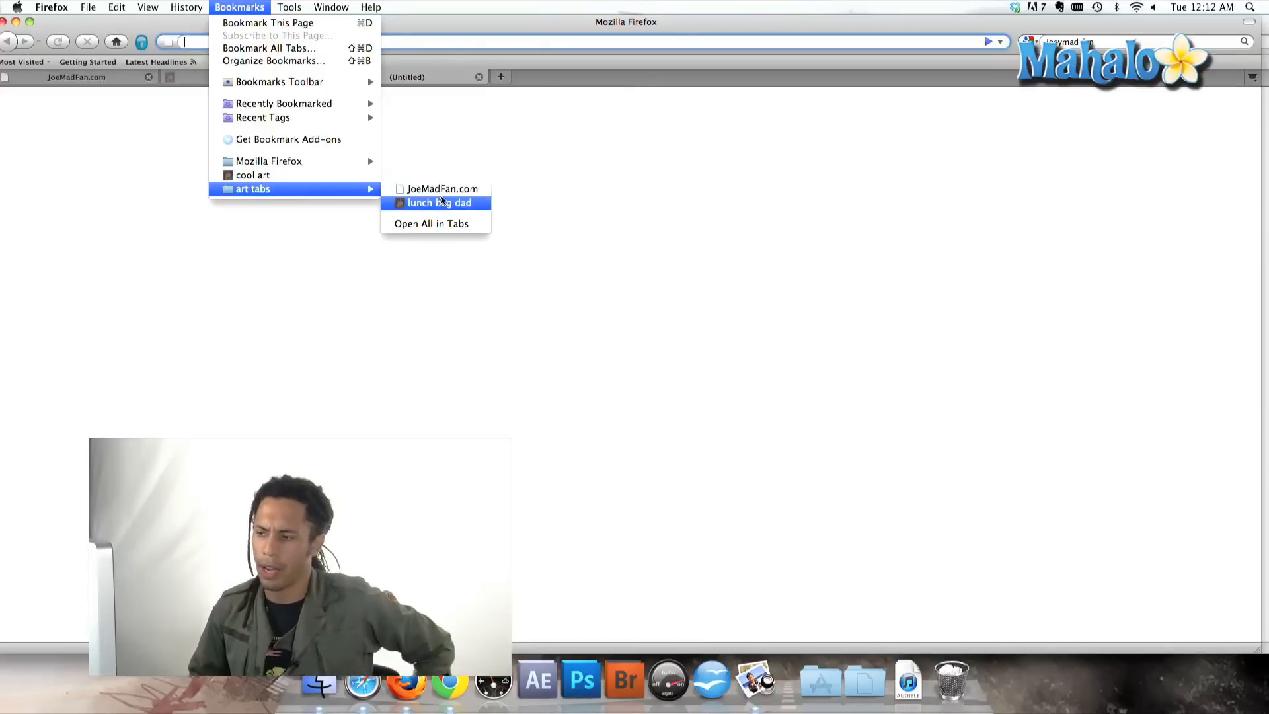
click(442, 189)
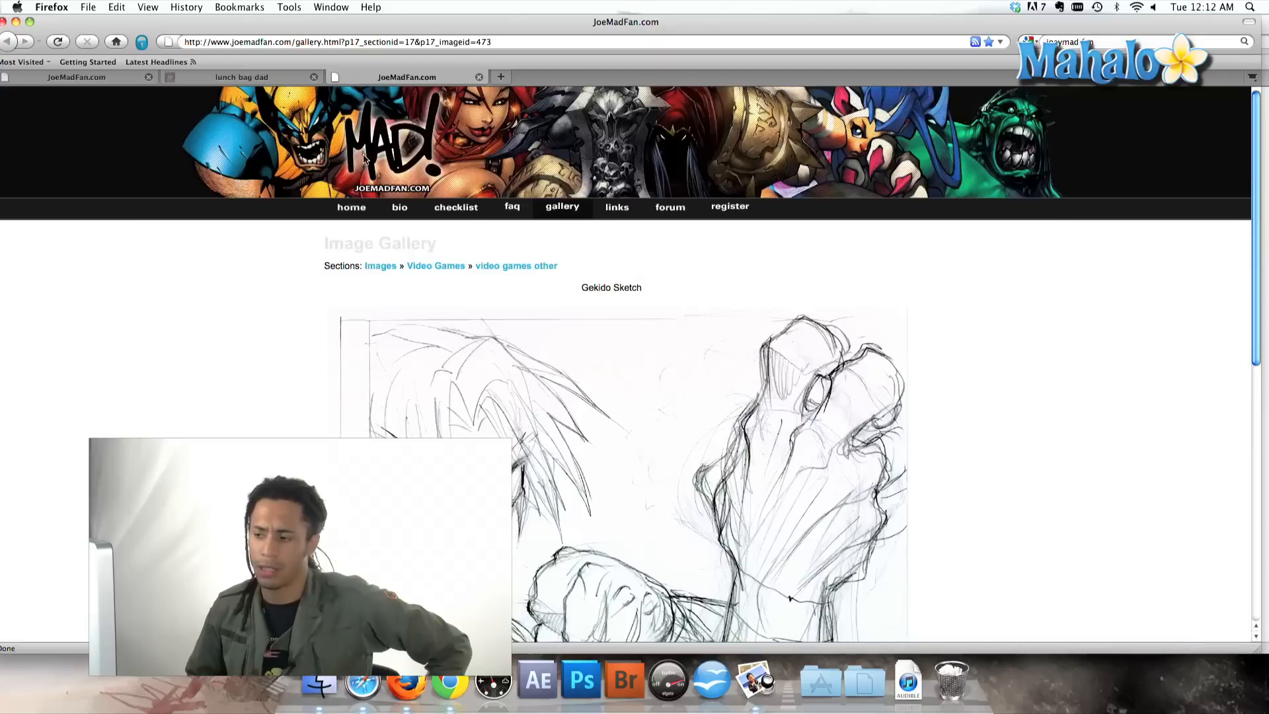